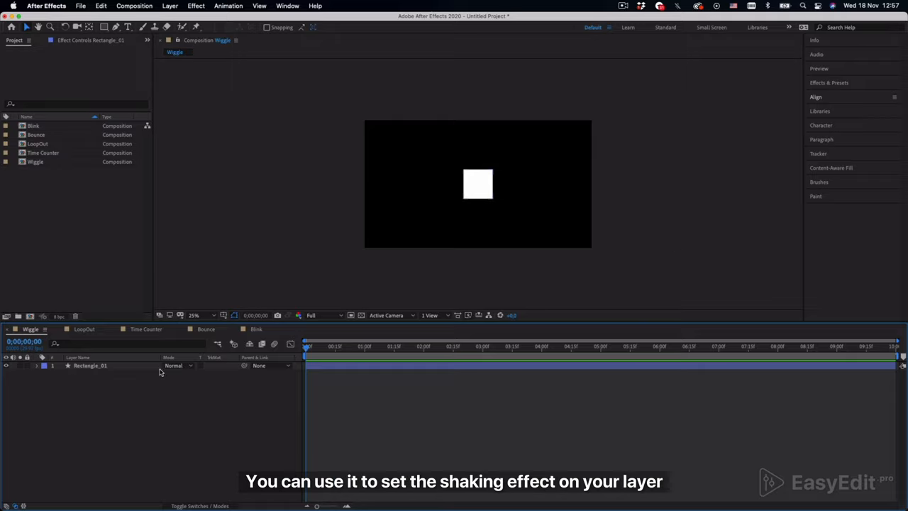
Step: Select Rectangle_01, reveal its Transform properties, and add an expression to Position
click(90, 366)
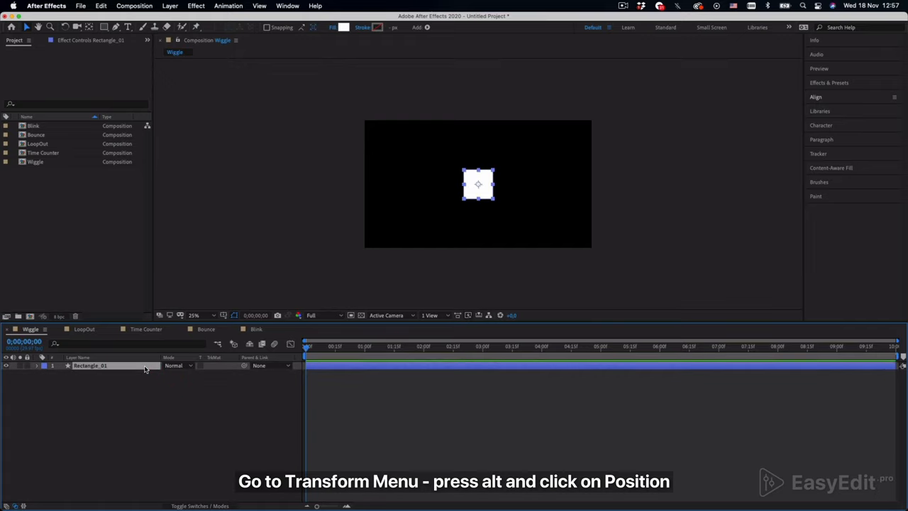
click(37, 366)
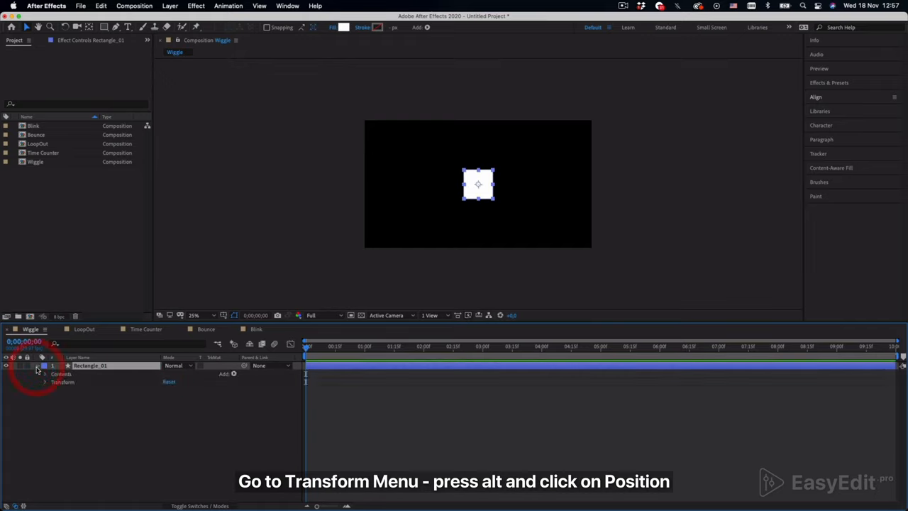
click(45, 382)
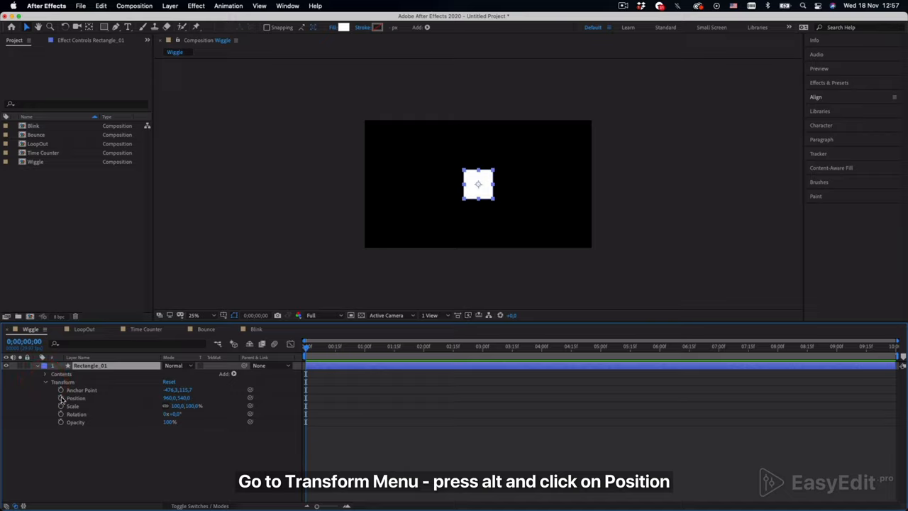
mouse_move(61, 398)
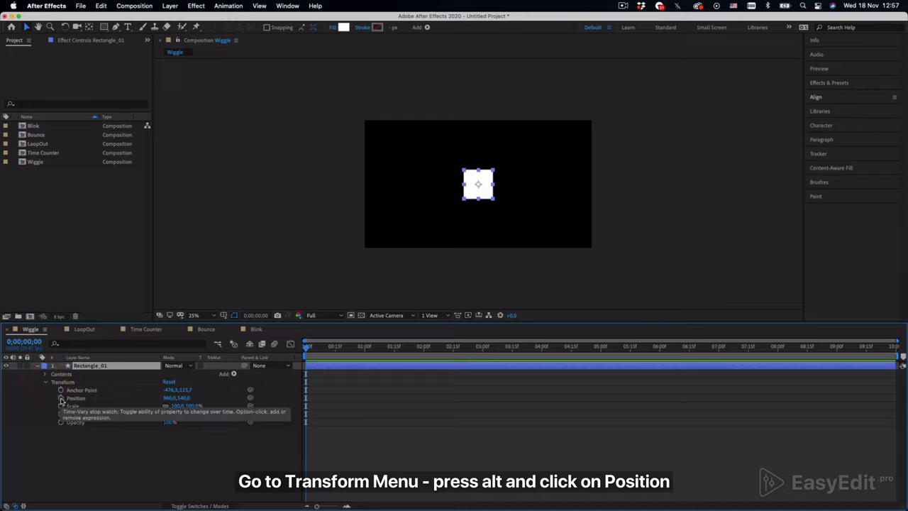
click(75, 398)
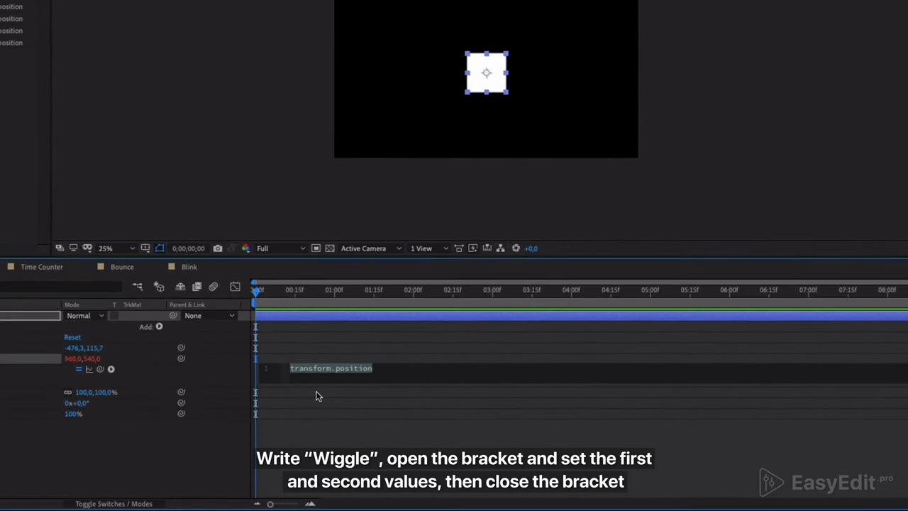
Step: Enter wiggle(10, 15) as the Position expression
text(wiggle)
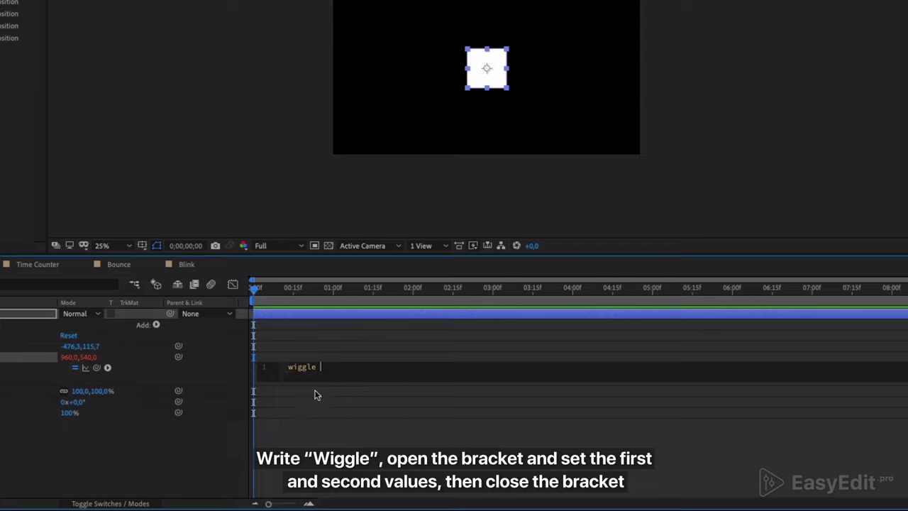
text(())
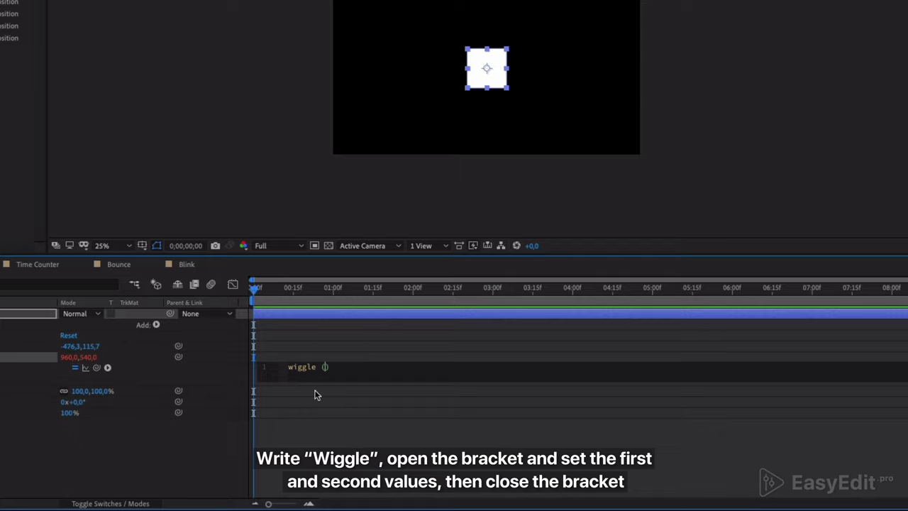
text(10)
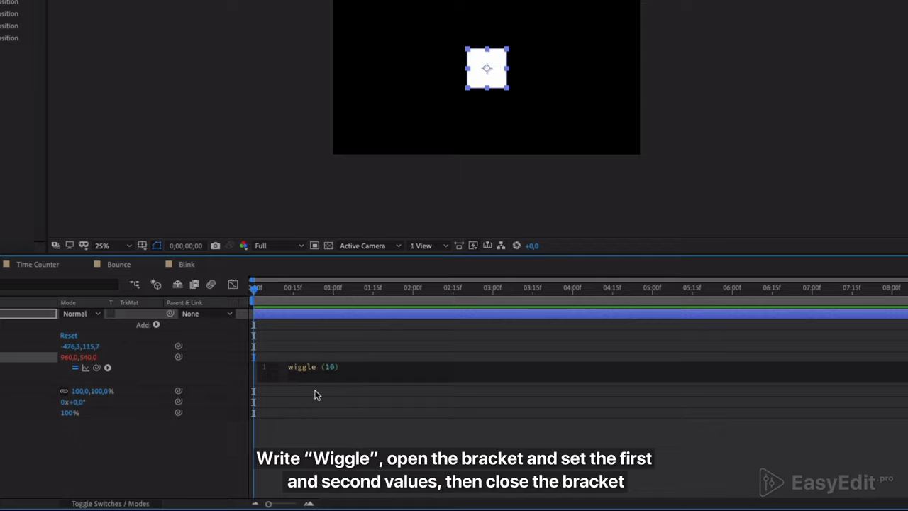
text(,)
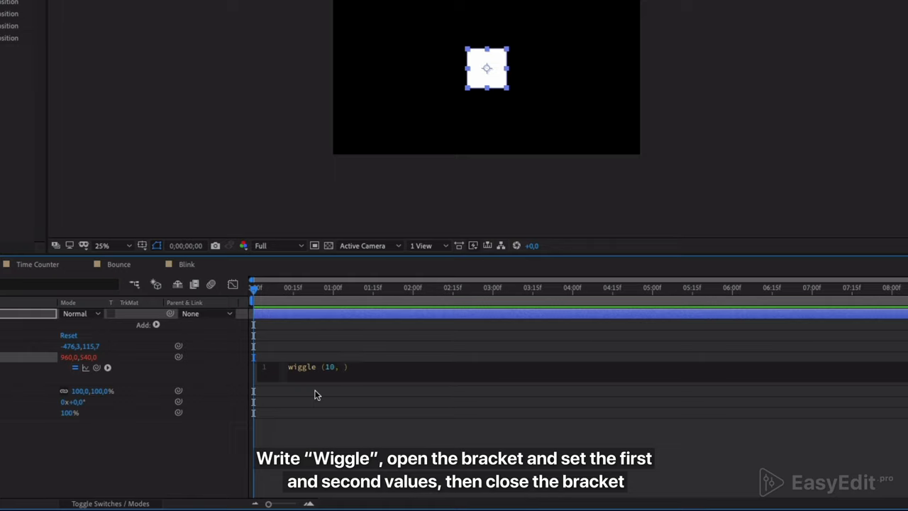
text(15))
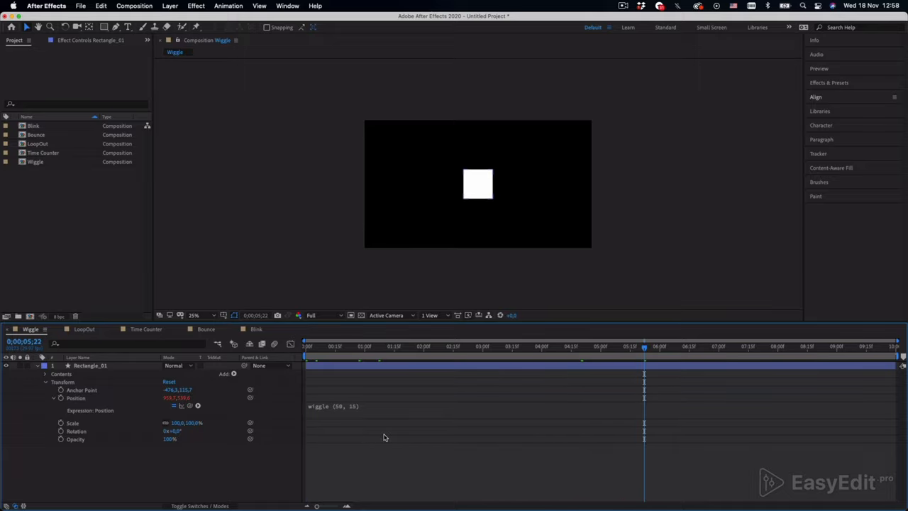
Step: Switch to the LoopOut composition
click(83, 329)
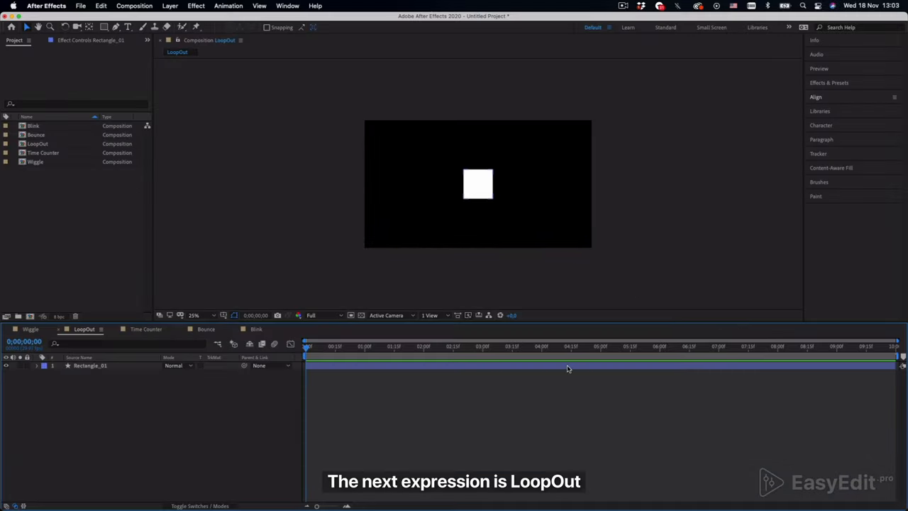
Step: Select Rectangle_01 in LoopOut and reveal its Transform properties
click(90, 365)
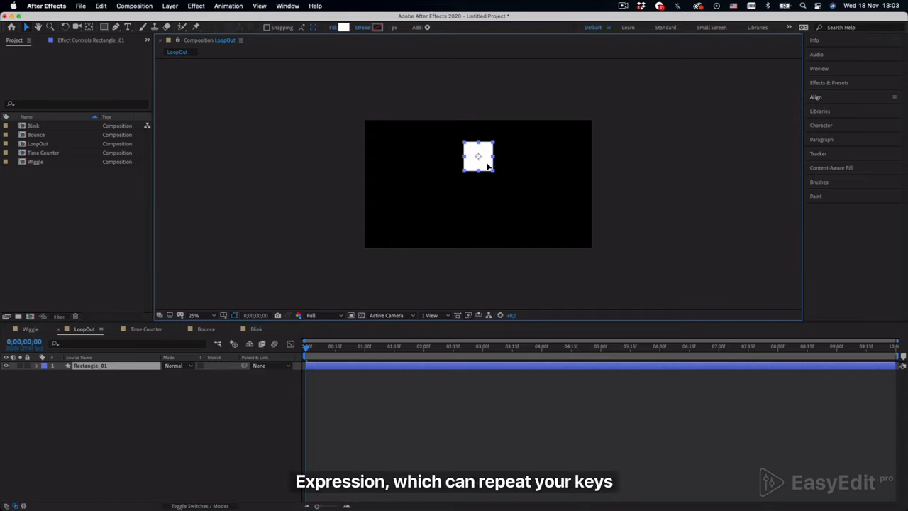
click(37, 365)
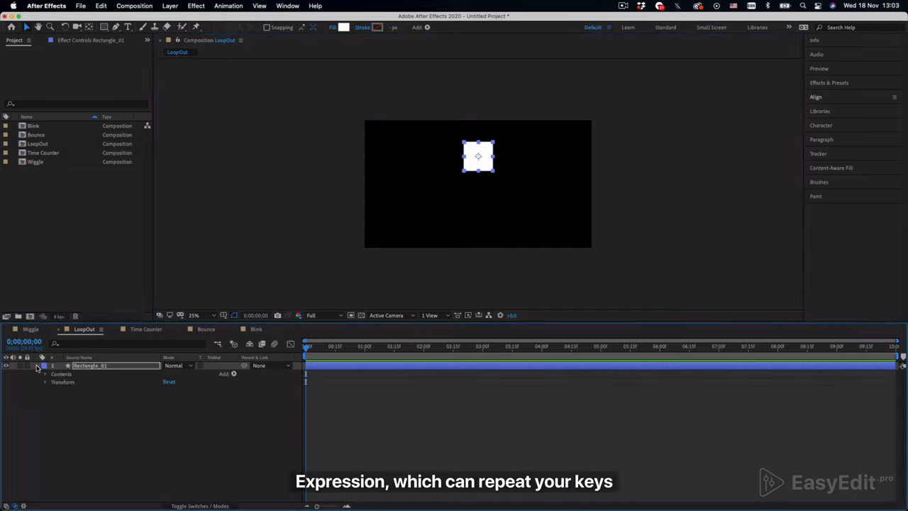
click(44, 382)
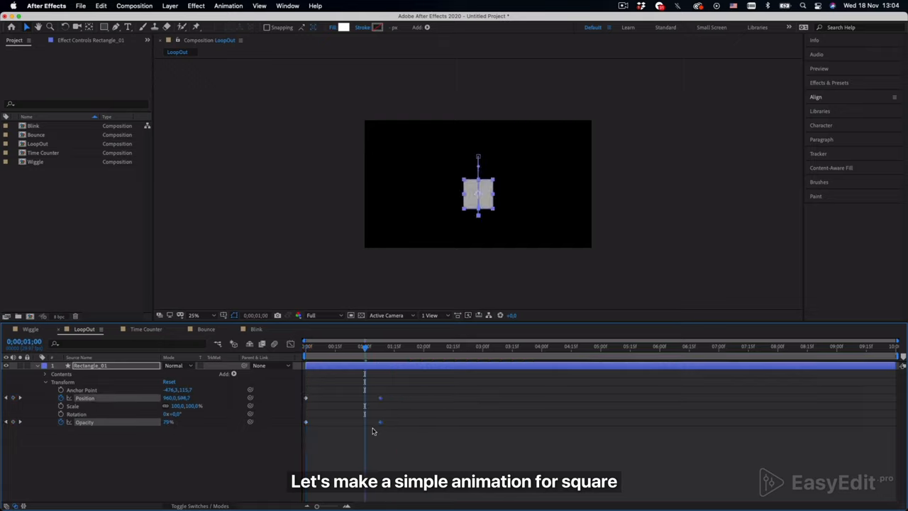
click(306, 346)
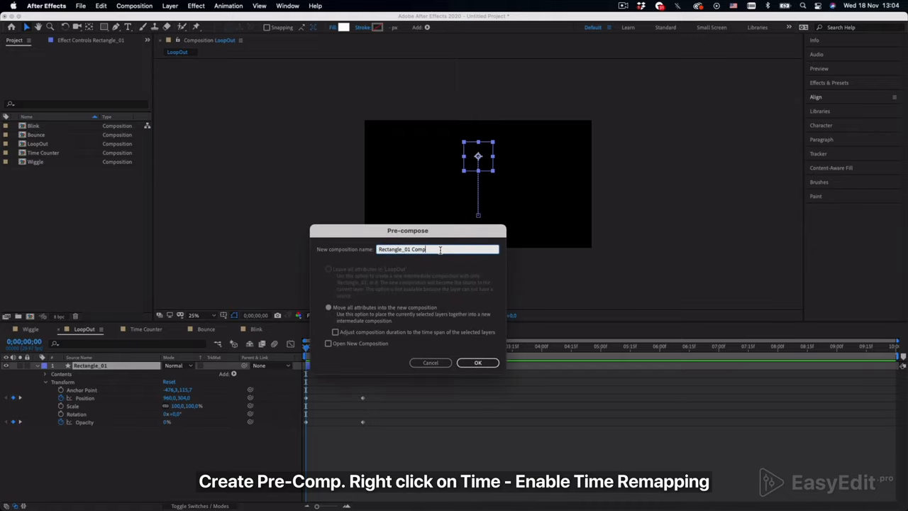
Step: Confirm the pre-compose and enable Time Remapping on the new pre-comp layer
click(478, 363)
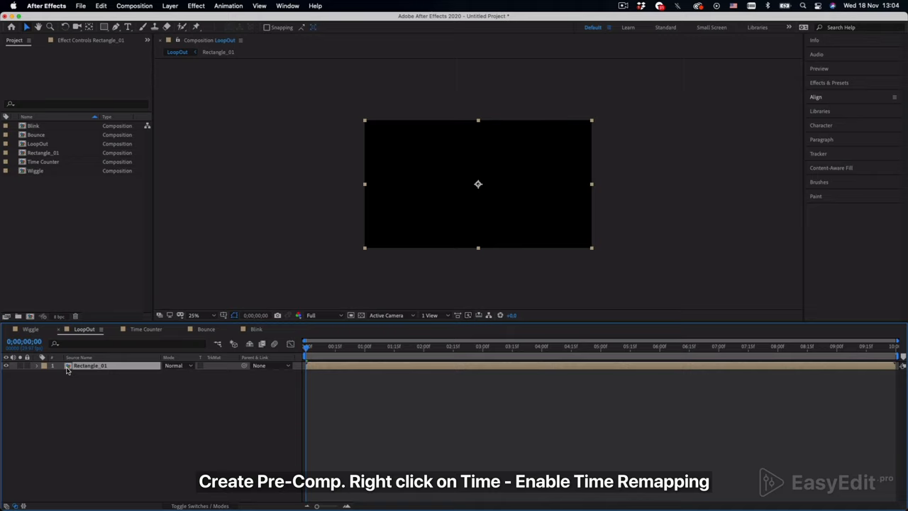
right_click(90, 366)
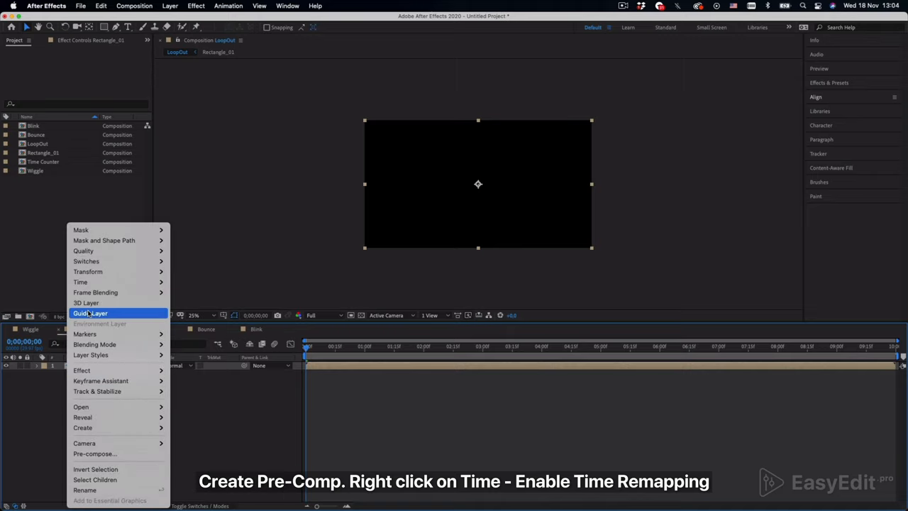
mouse_move(80, 282)
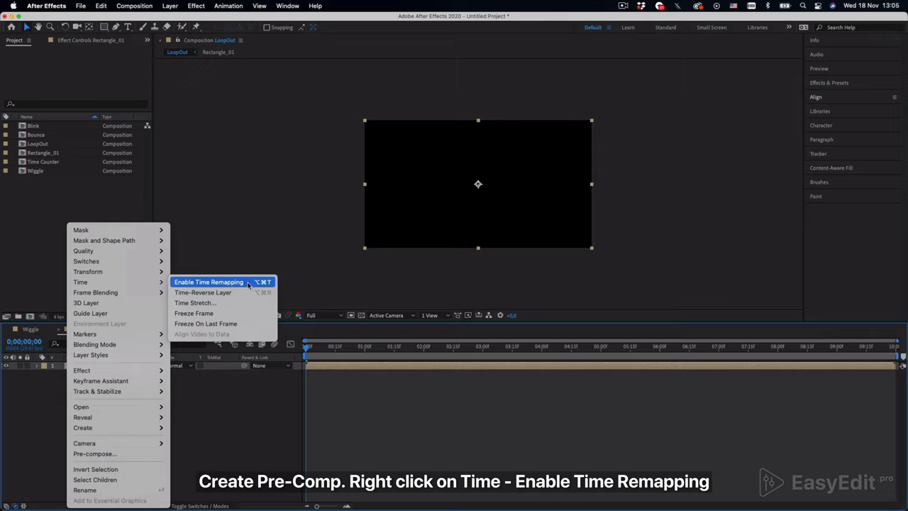
click(209, 282)
text(loop)
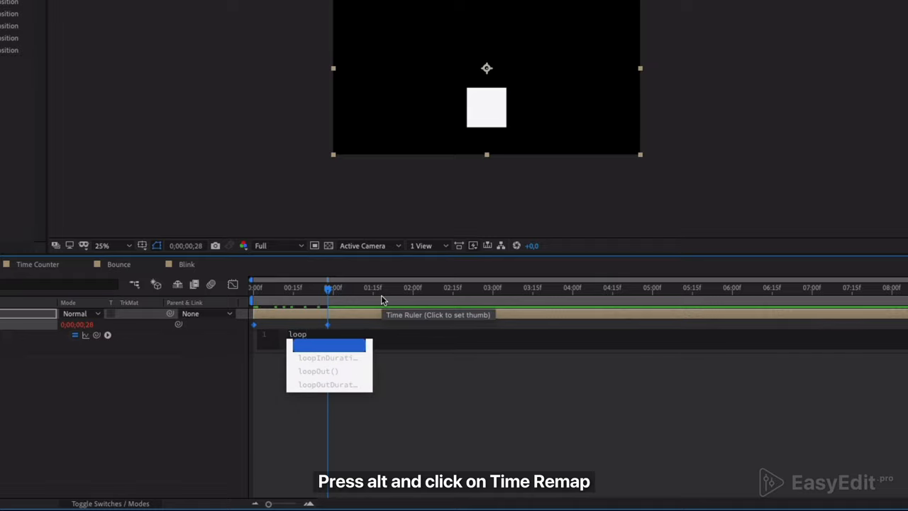
Step: Type LoopOut as the Time Remap expression
text(LoopOut)
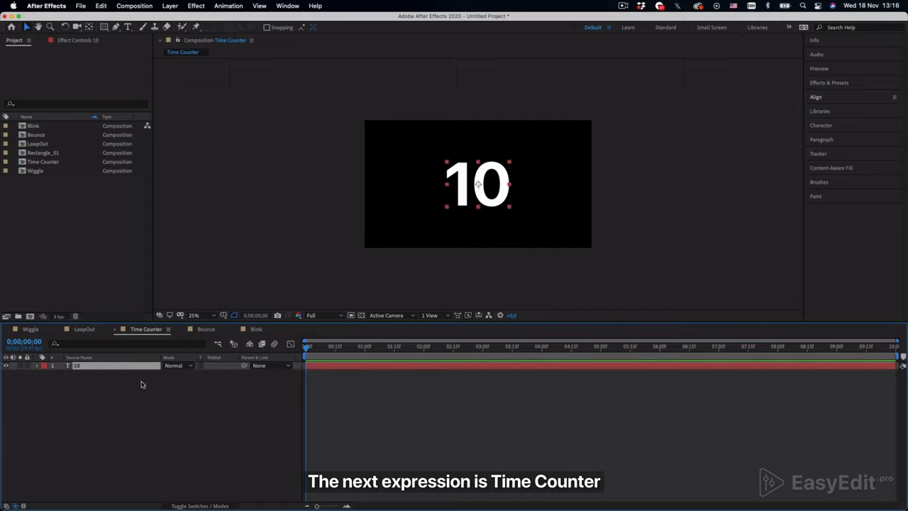
Step: Change the Source Text expression to time.toFixed(1) and apply it
click(37, 367)
text(time.t)
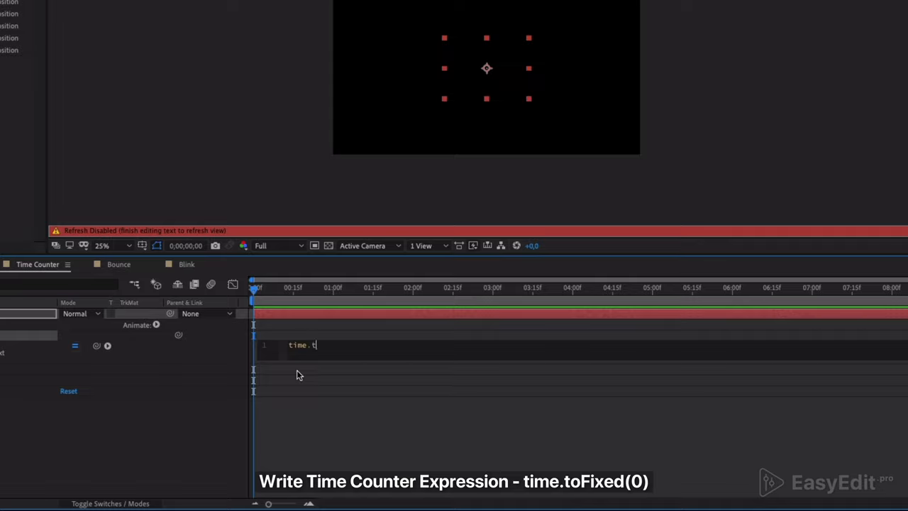
text(oFixed(0)
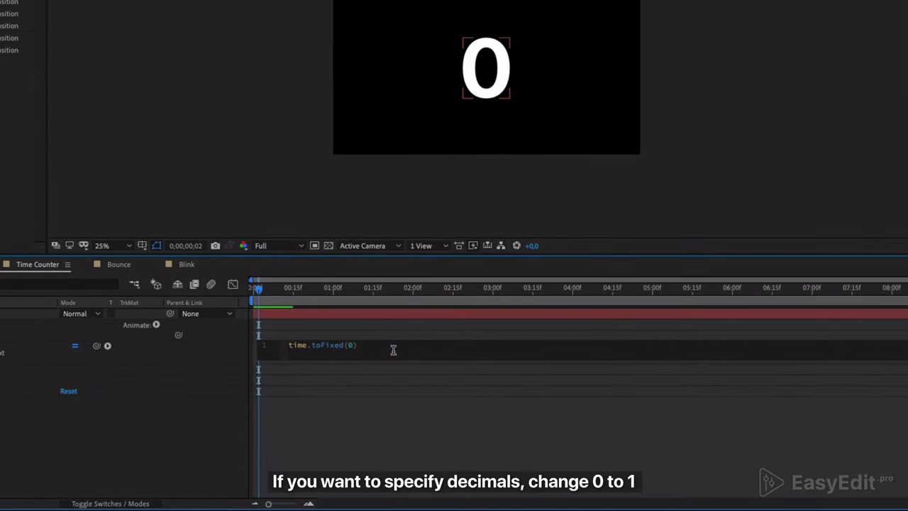
text(1)
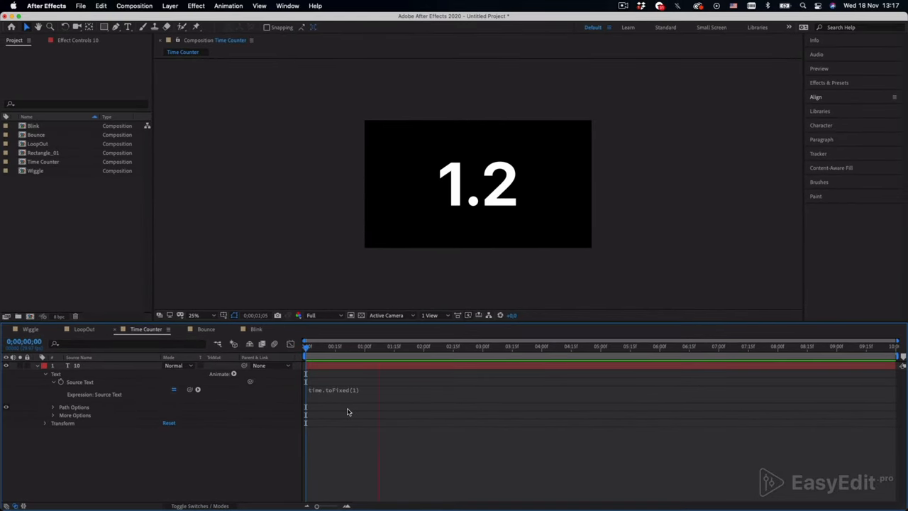
click(497, 346)
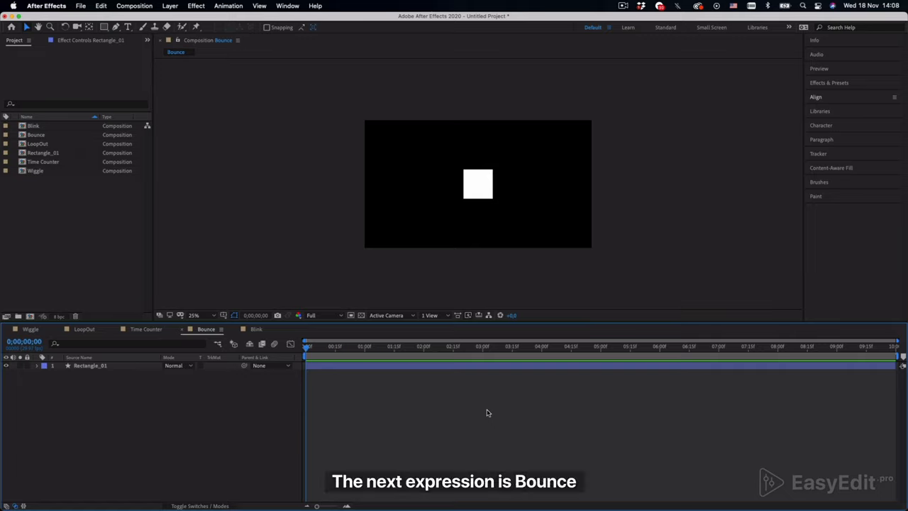
Step: Select the white square, reveal its Transform properties, and start keyframing Scale
click(486, 365)
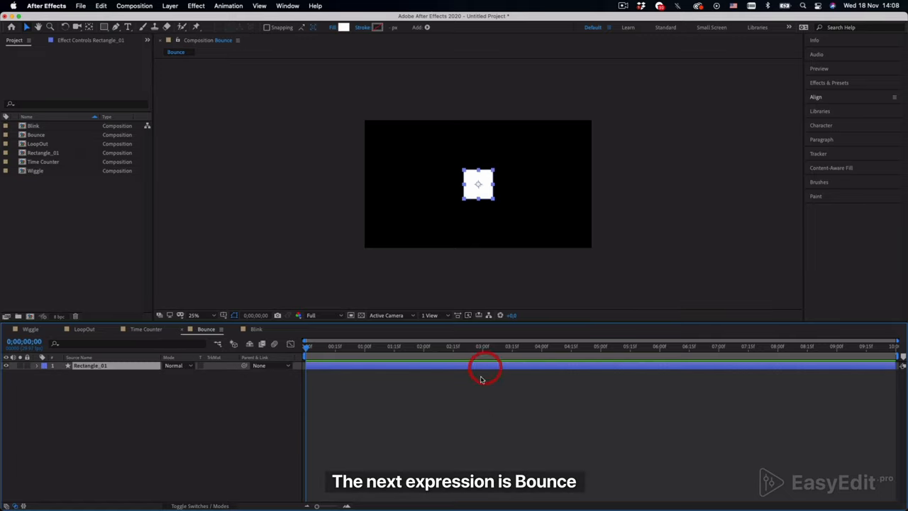
click(37, 365)
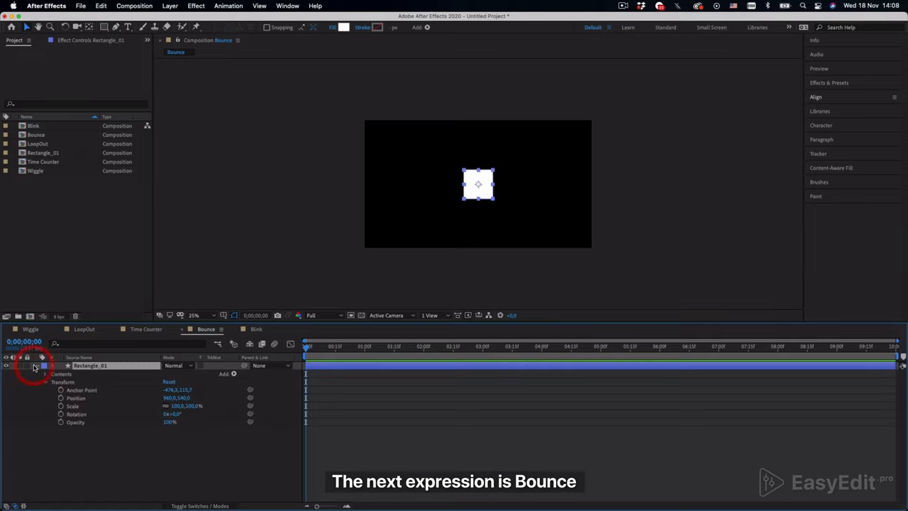
click(45, 374)
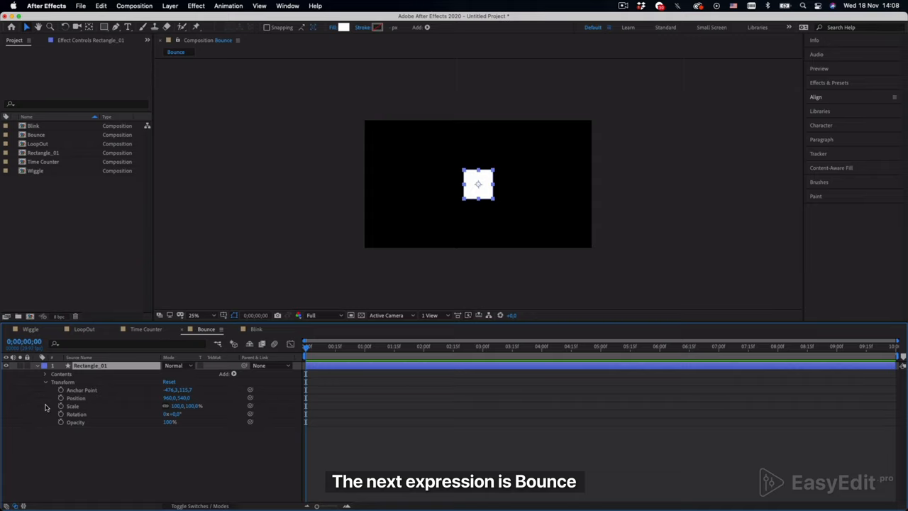
click(310, 347)
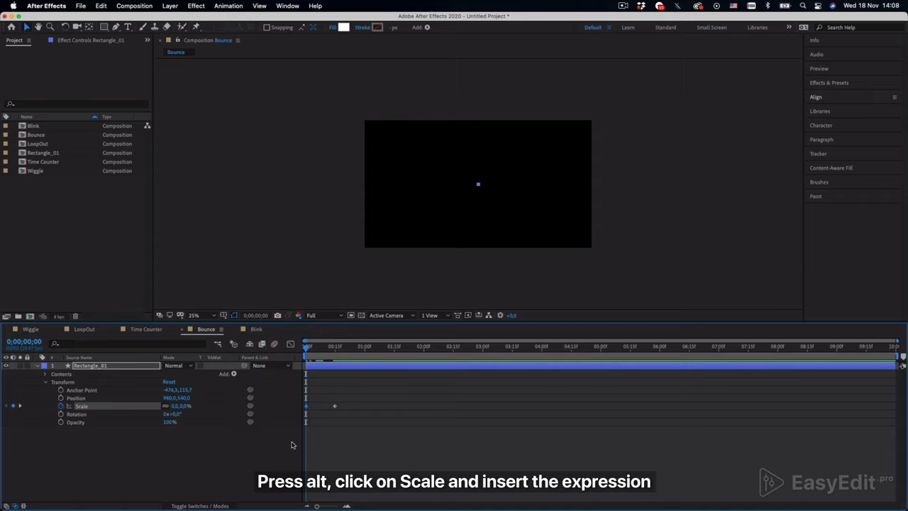
Step: Add the amp/freq/decay bounce expression to Scale, moving to frame 15, and apply it
click(61, 405)
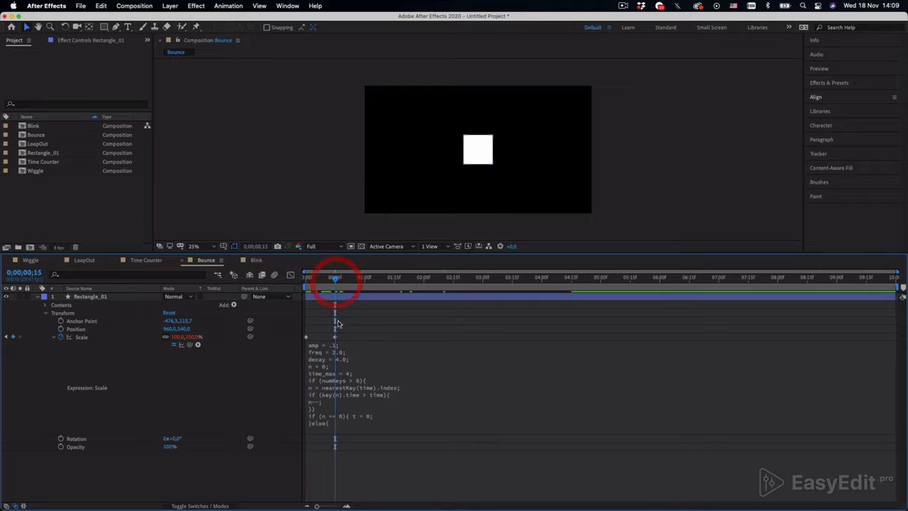
click(90, 296)
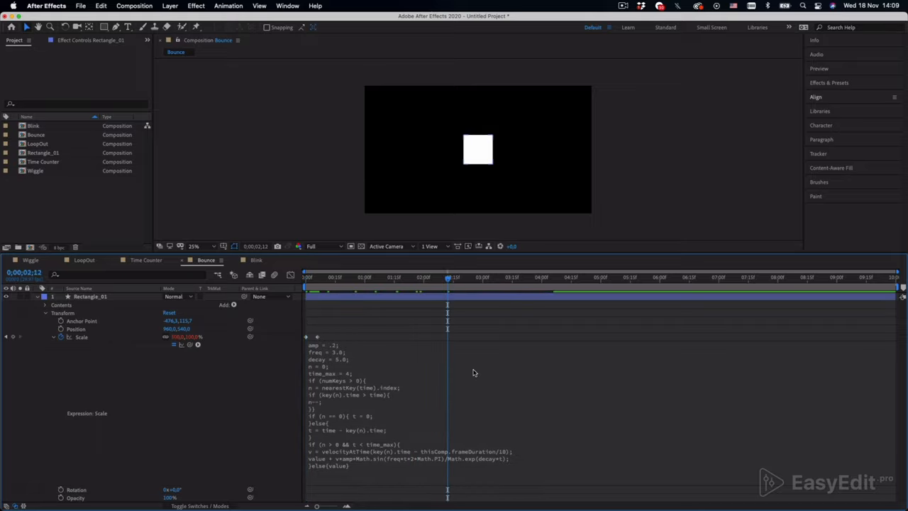
click(256, 260)
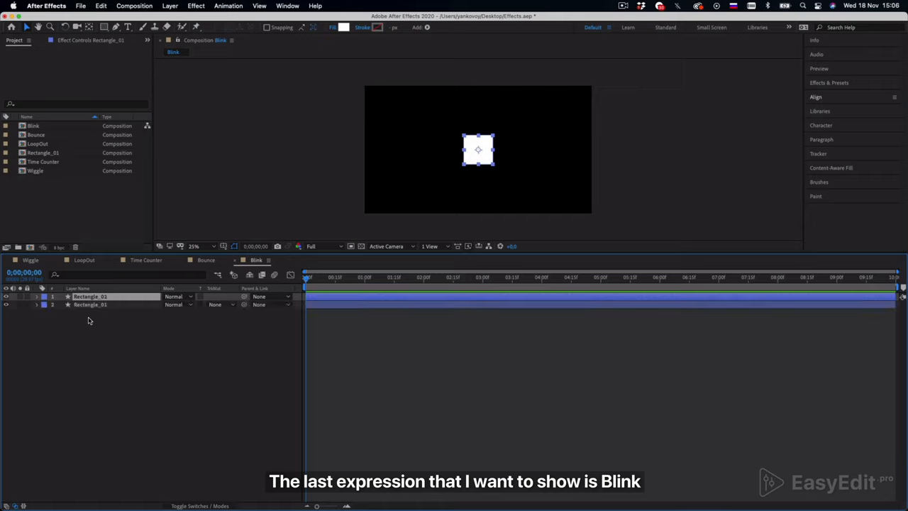
mouse_move(160, 234)
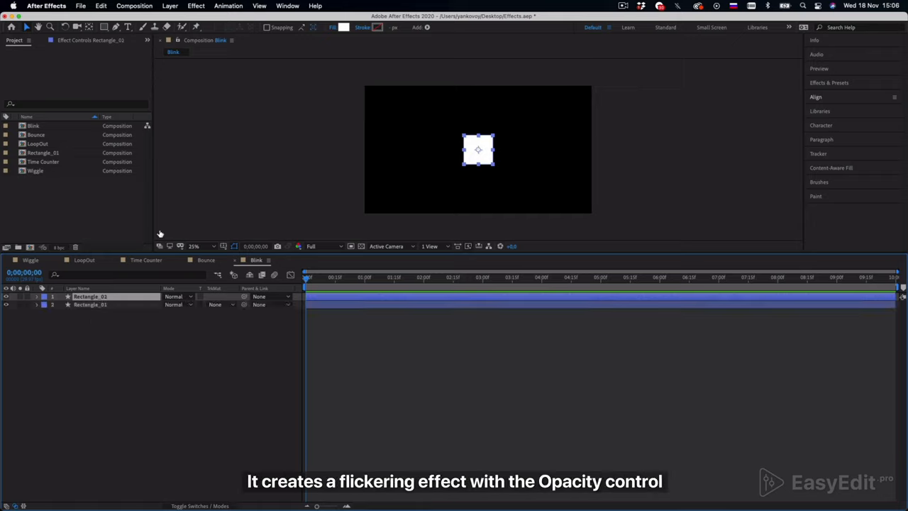
Step: Give the duplicate square a blue 00AFFF fill, then deselect the layer
click(344, 27)
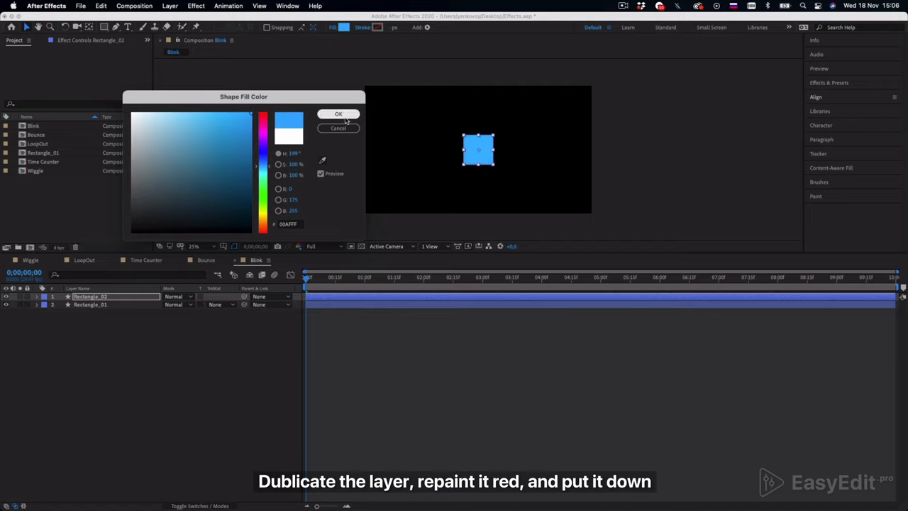
click(338, 114)
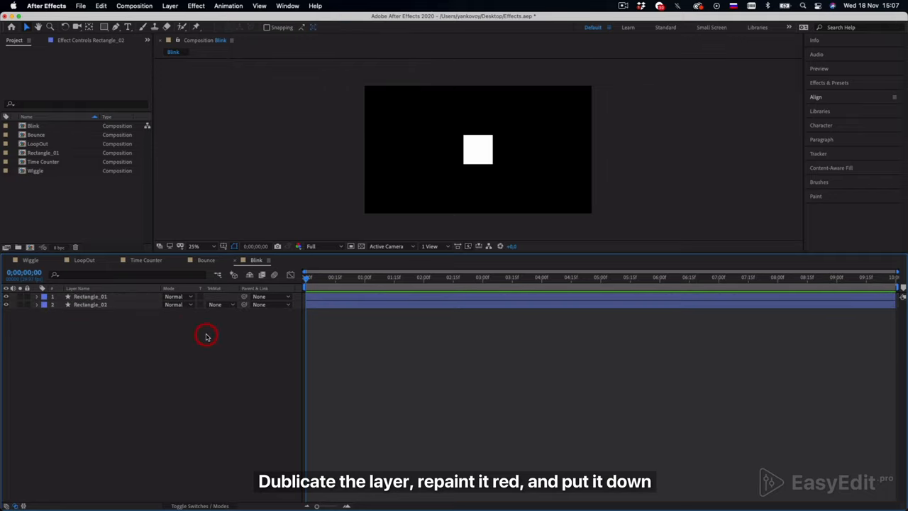
click(89, 296)
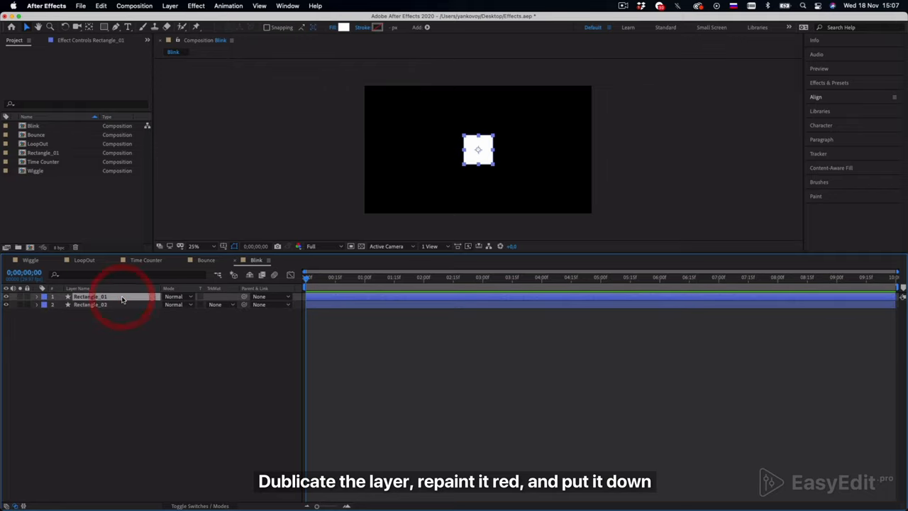
Step: Select the top white square layer, Rectangle_01, in the Blink composition
click(37, 295)
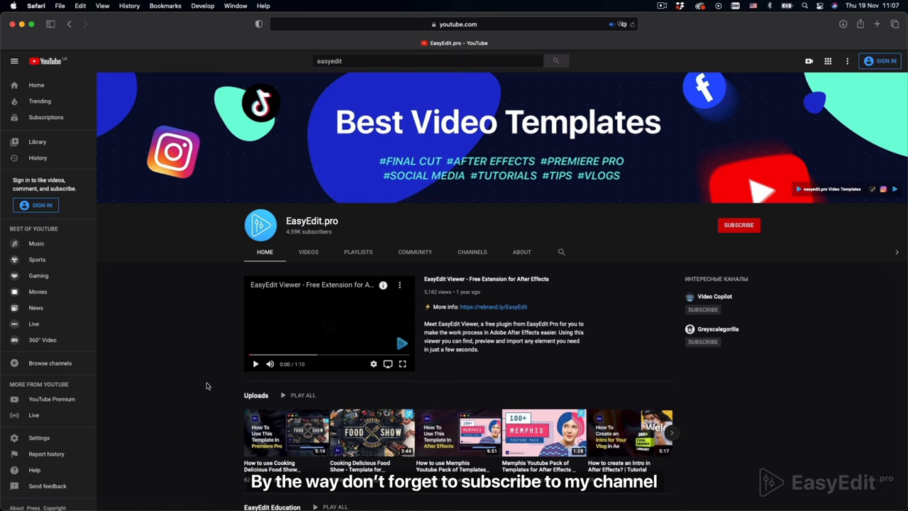
Step: Browse the EasyEdit.pro channel's Videos and Playlists, then play the EasyEdit Education playlist
click(308, 252)
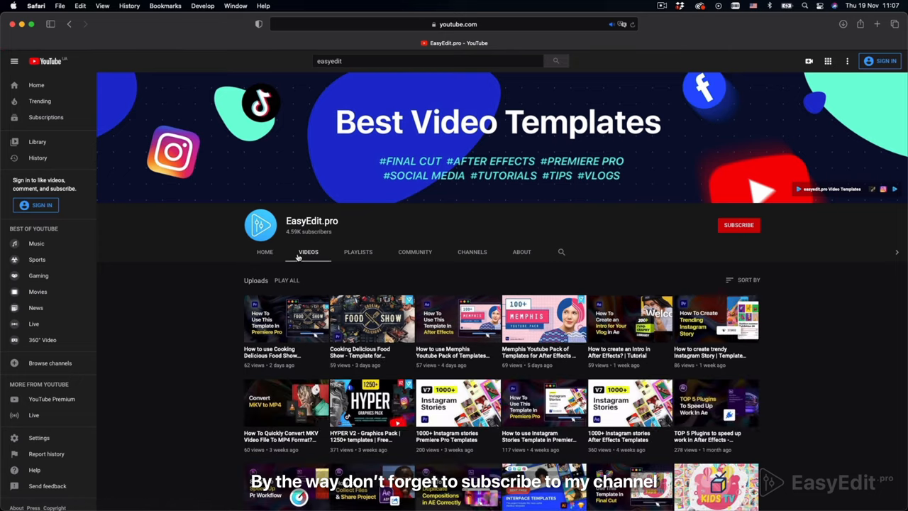
scroll(down, 3)
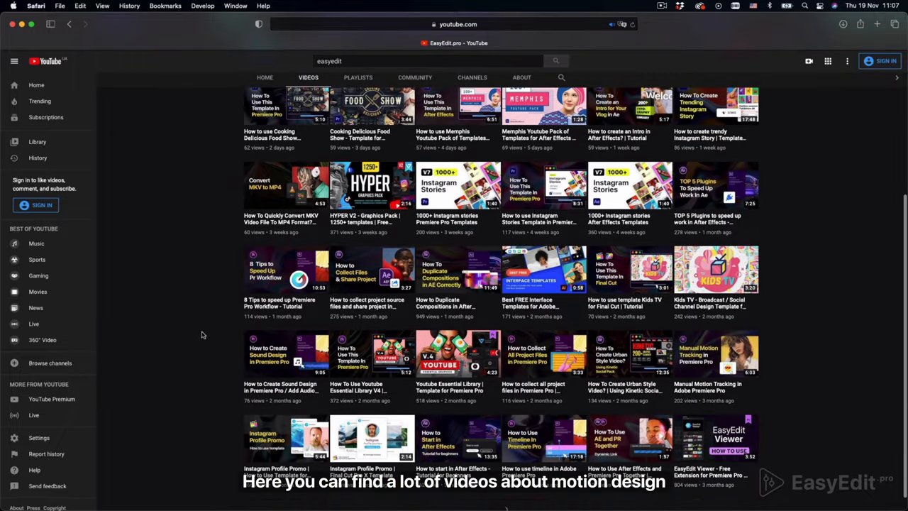
scroll(down, 3)
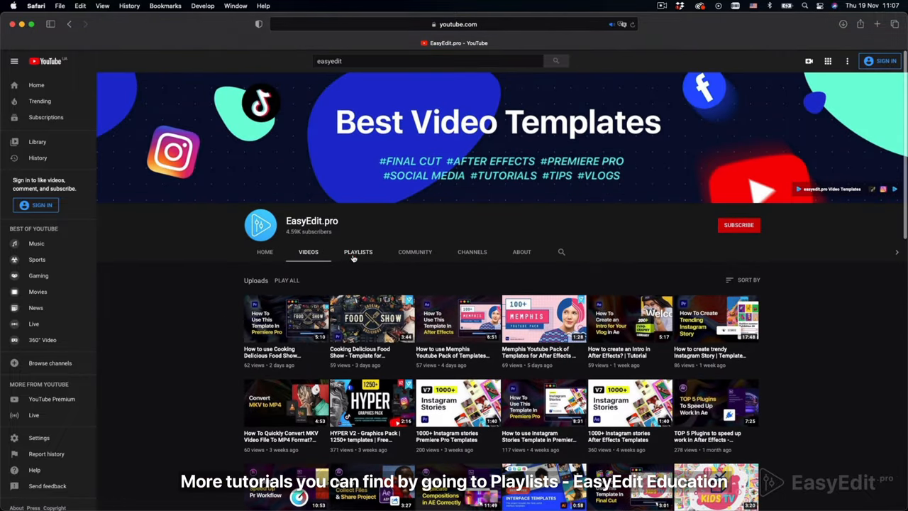
click(358, 252)
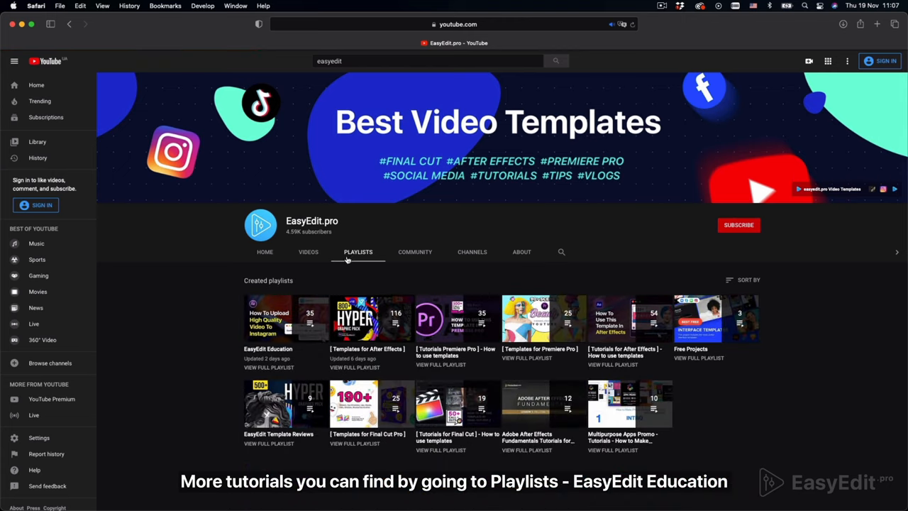
mouse_move(288, 318)
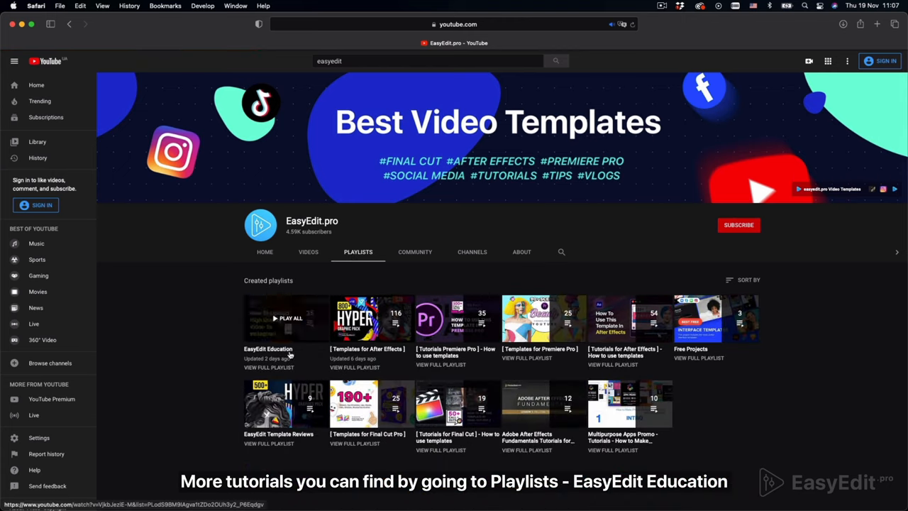
click(269, 318)
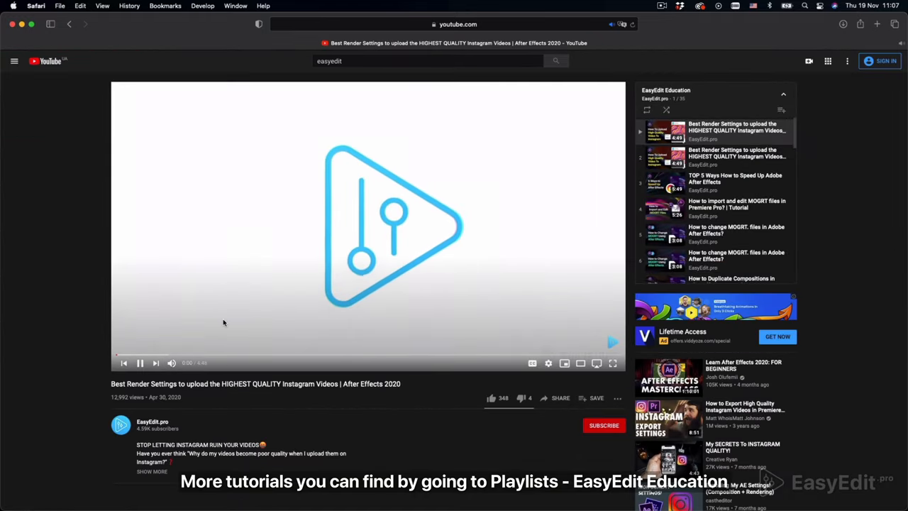